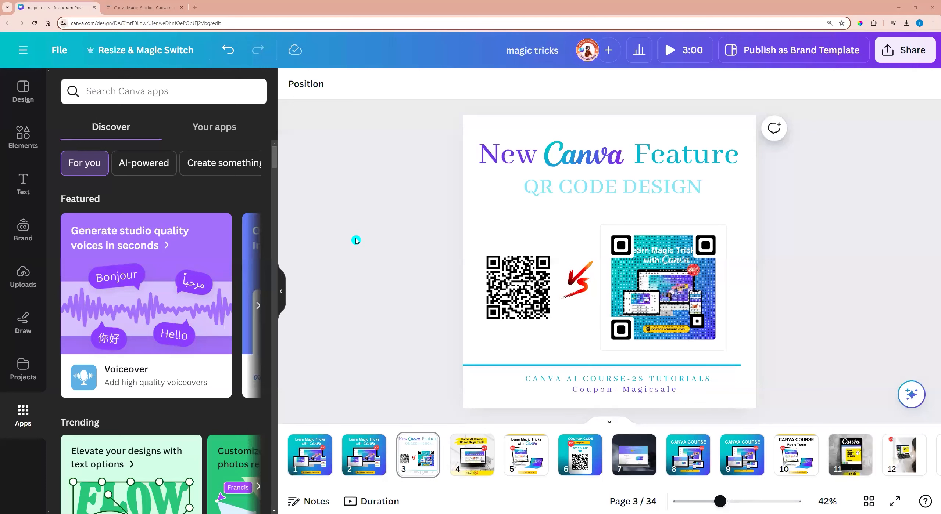
Review the QR codes on the existing slides and add a new blank page 4.
left_click(662, 288)
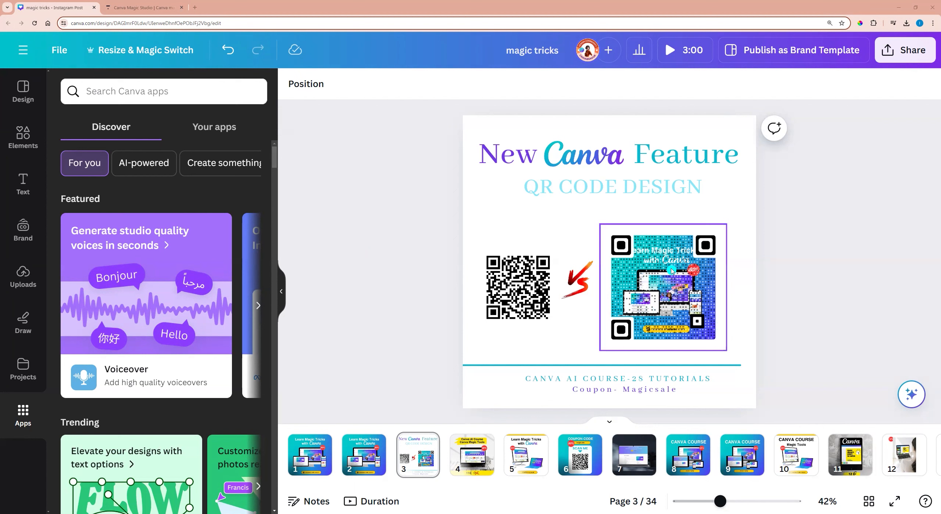
left_click(518, 288)
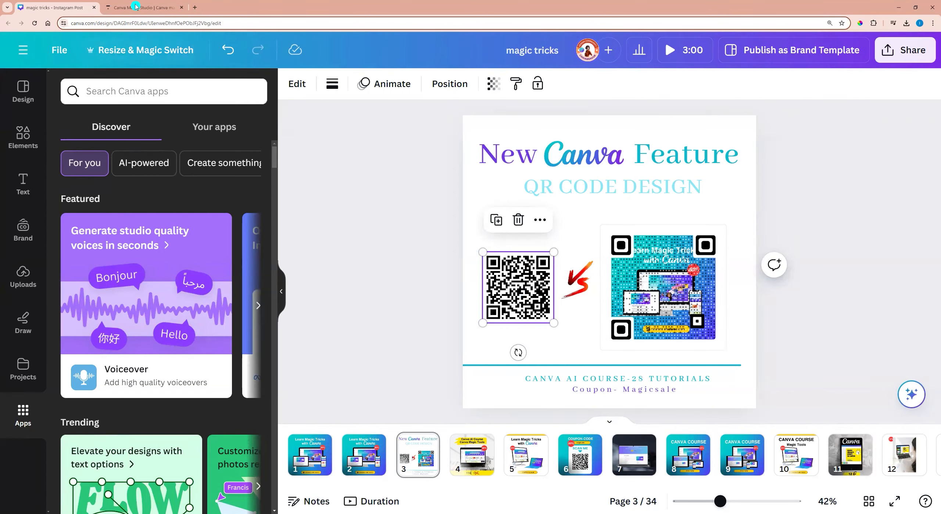
left_click(141, 7)
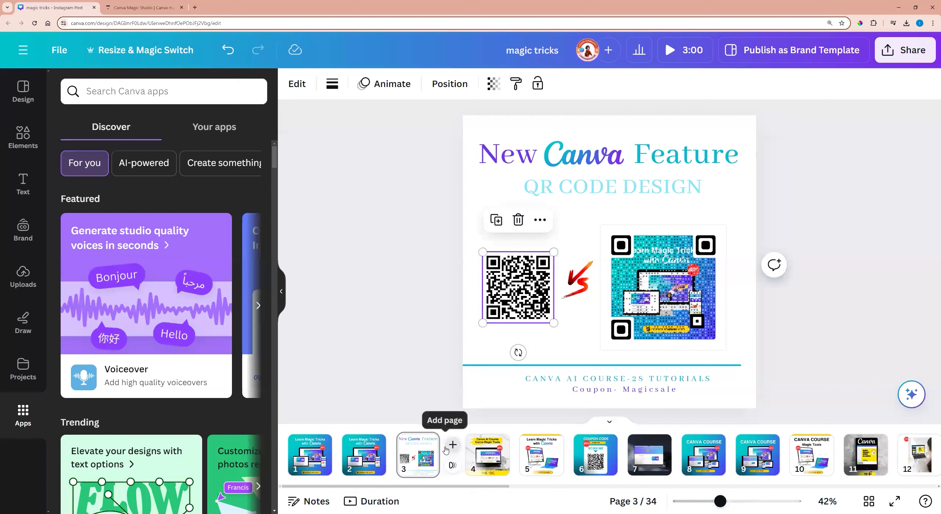
left_click(452, 446)
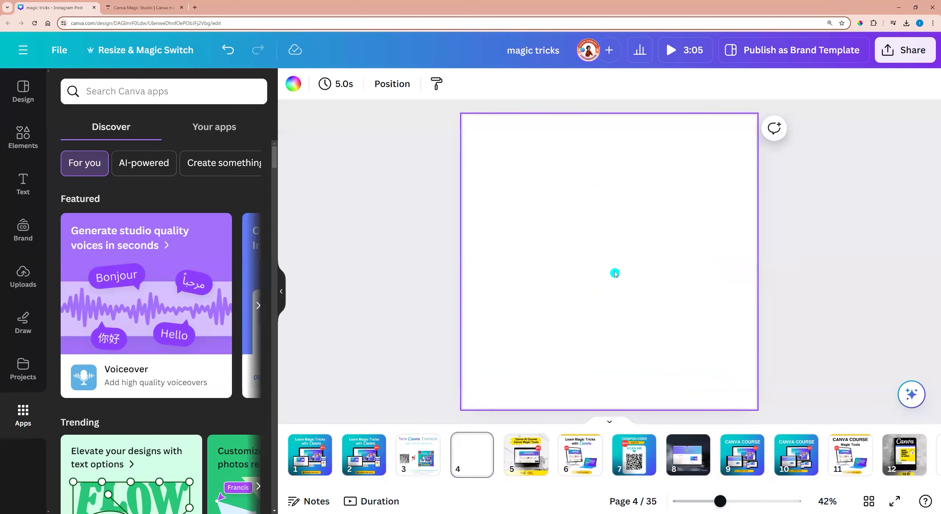
mouse_move(22, 413)
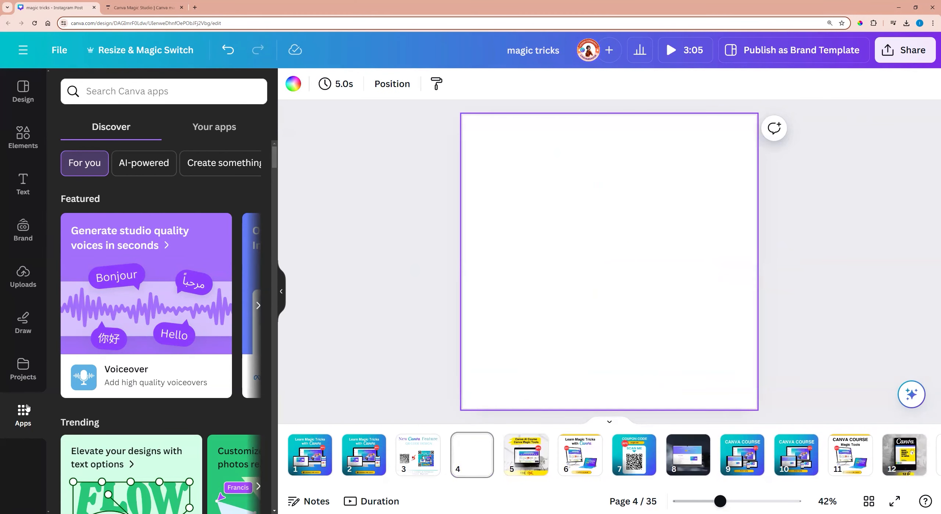
Find the QR Code app under Apps and generate a plain QR code from the studiuma course link.
left_click(164, 91)
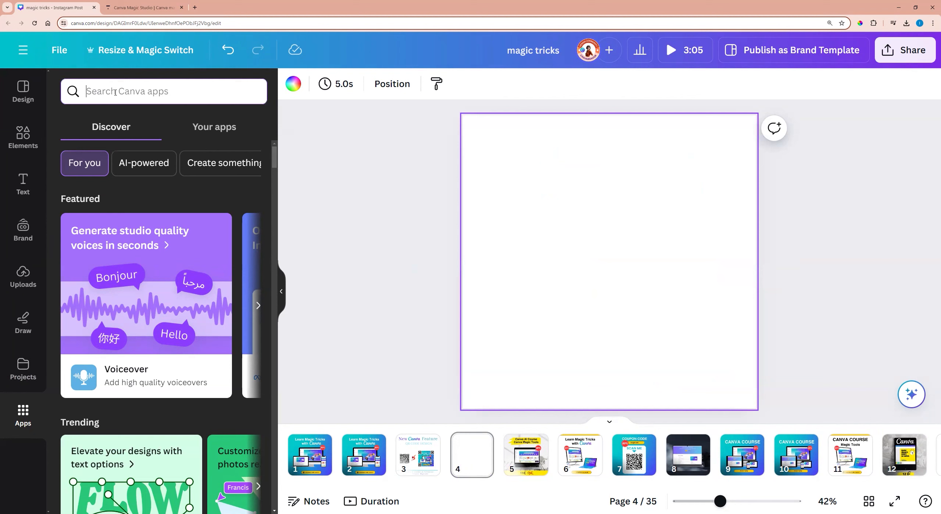
type("qr code")
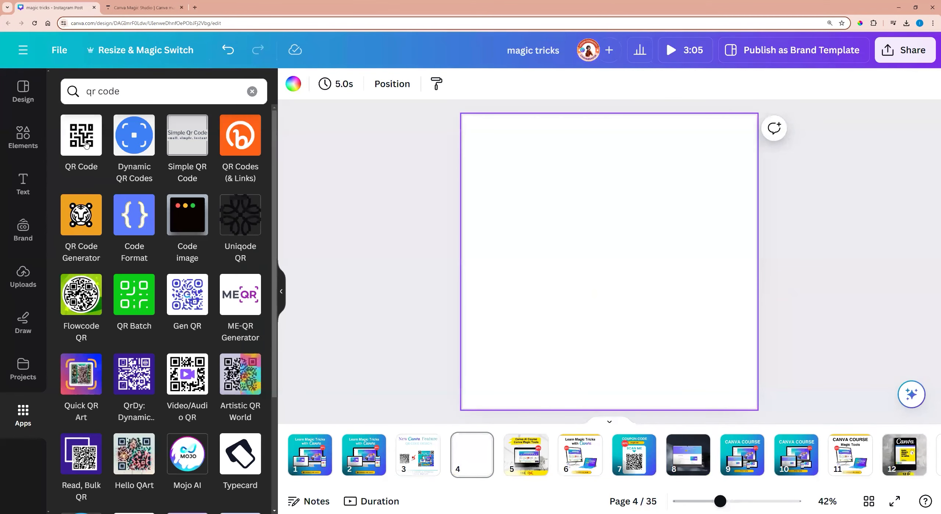
left_click(90, 124)
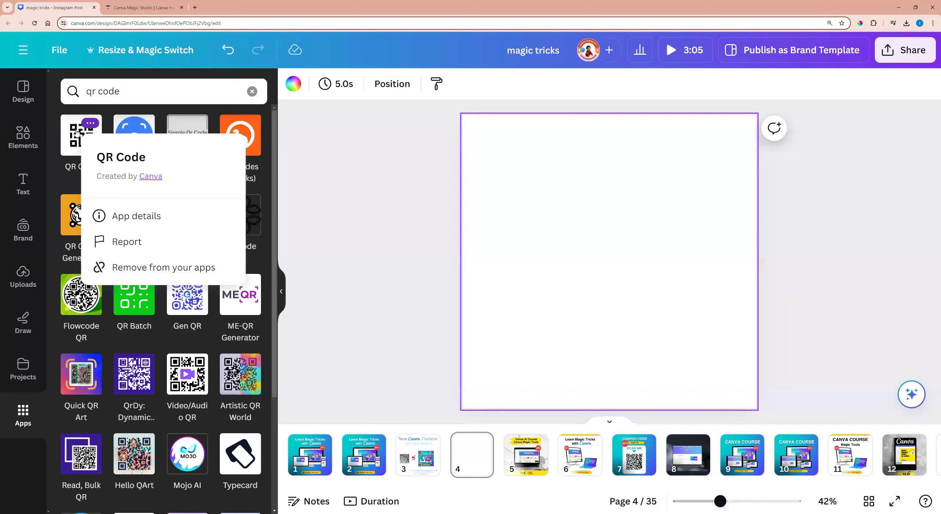
left_click(81, 134)
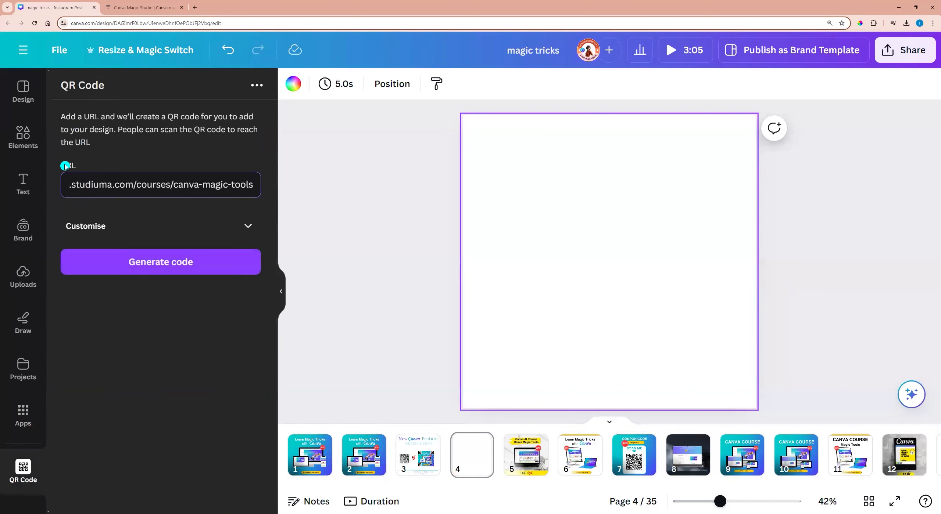
left_click(161, 263)
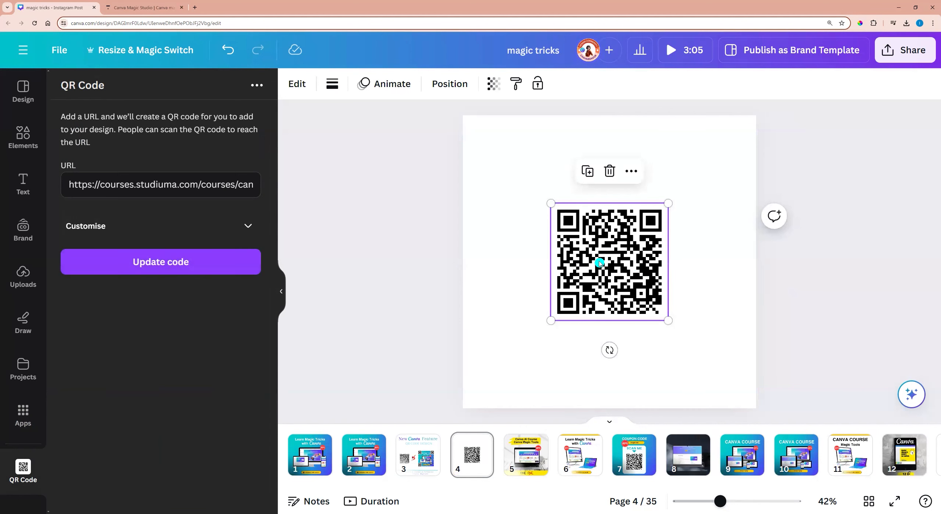
mouse_move(614, 270)
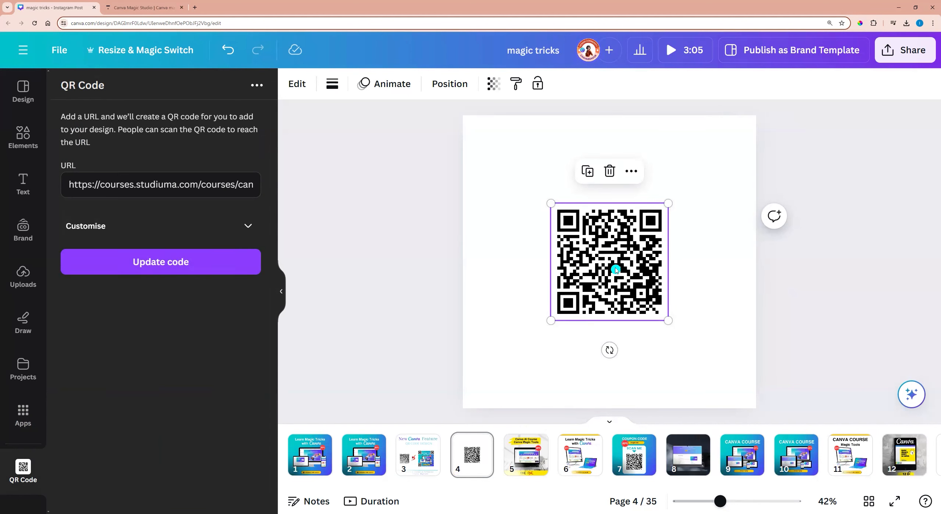
Show page 6 with the Learn Magic Tricks slide and bring up all sharing options.
left_click(417, 454)
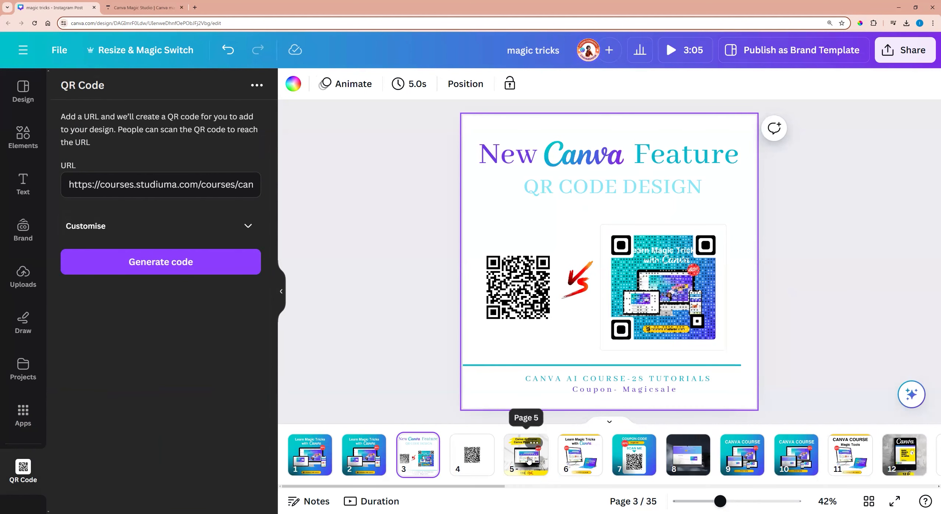
left_click(580, 454)
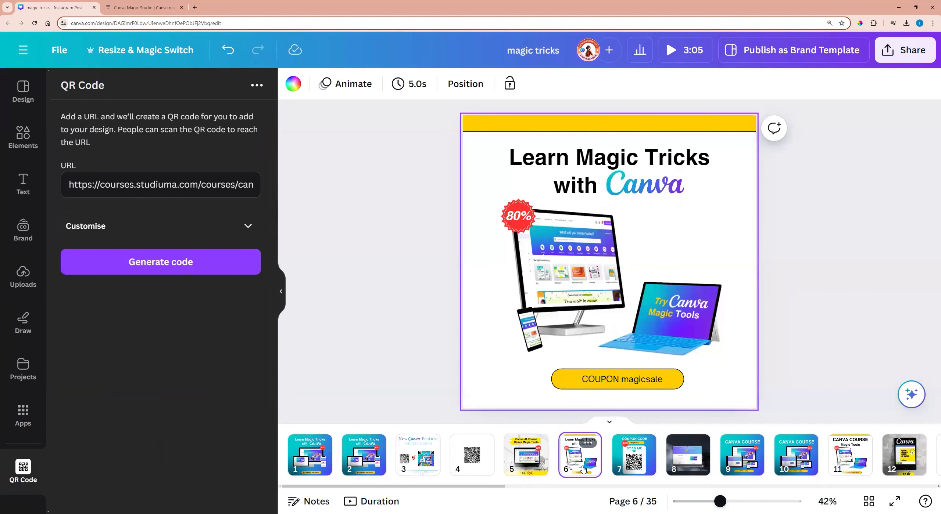
mouse_move(752, 270)
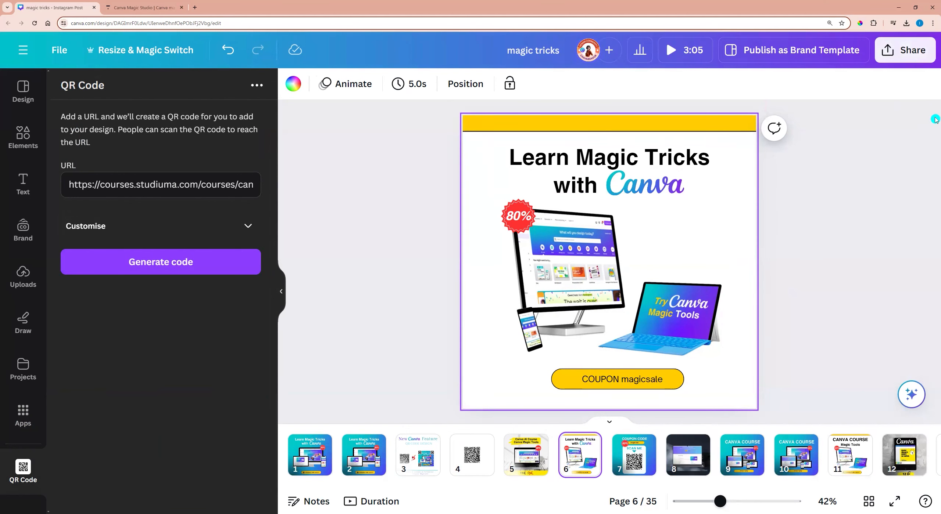
left_click(905, 50)
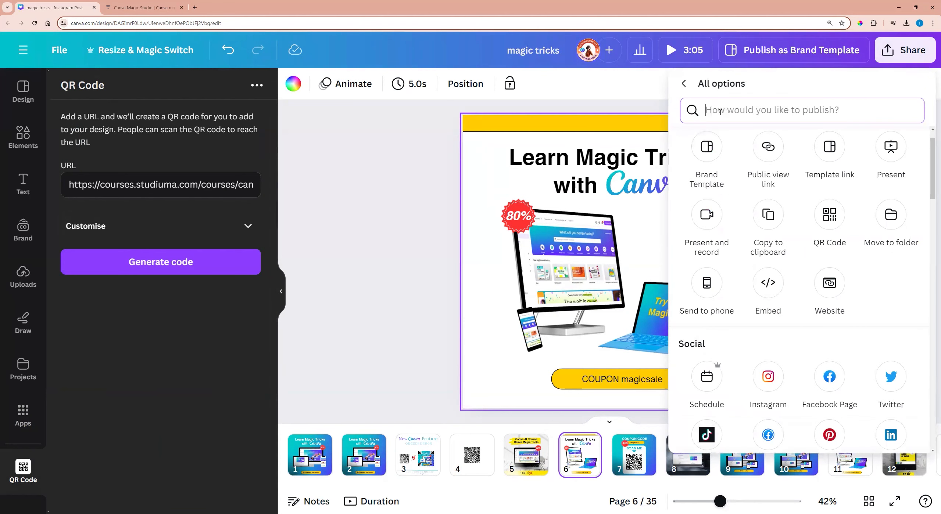
Choose the QR Code publishing option and keep Page 6 as the page to encode.
type("qr")
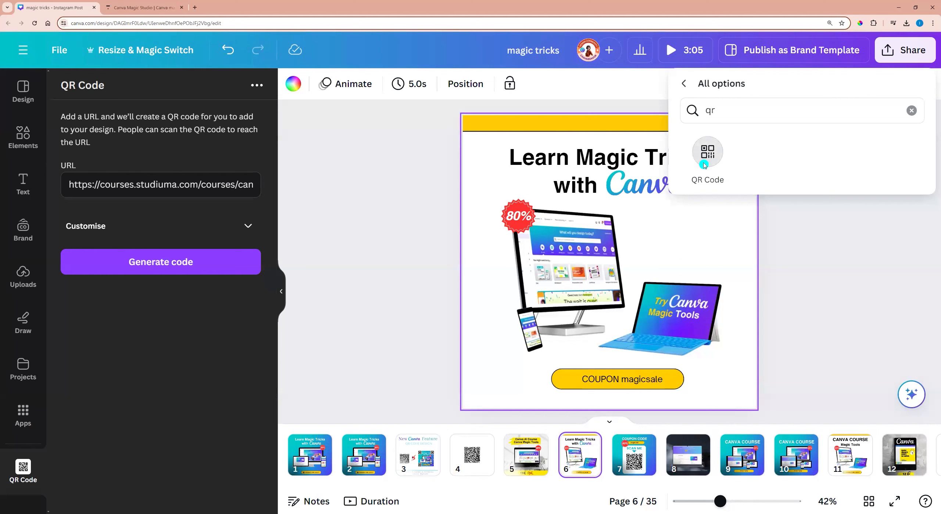
left_click(707, 156)
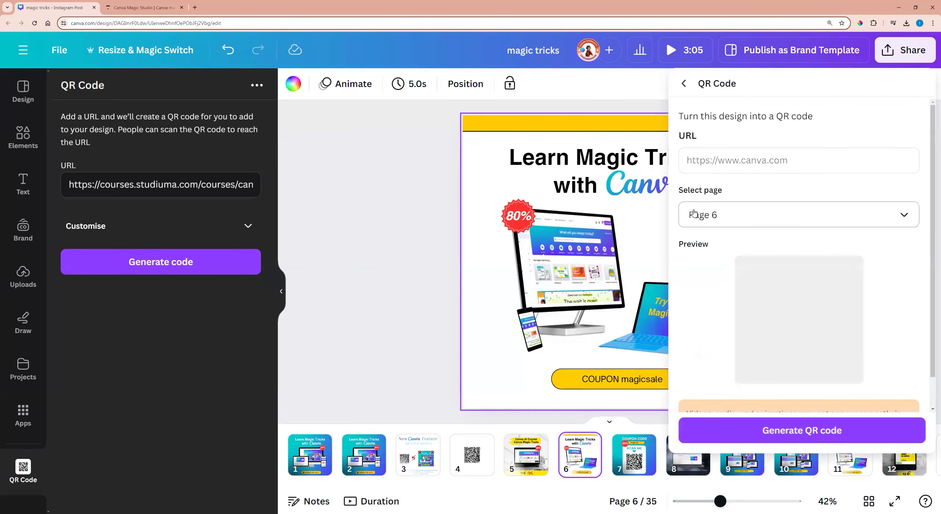
left_click(797, 215)
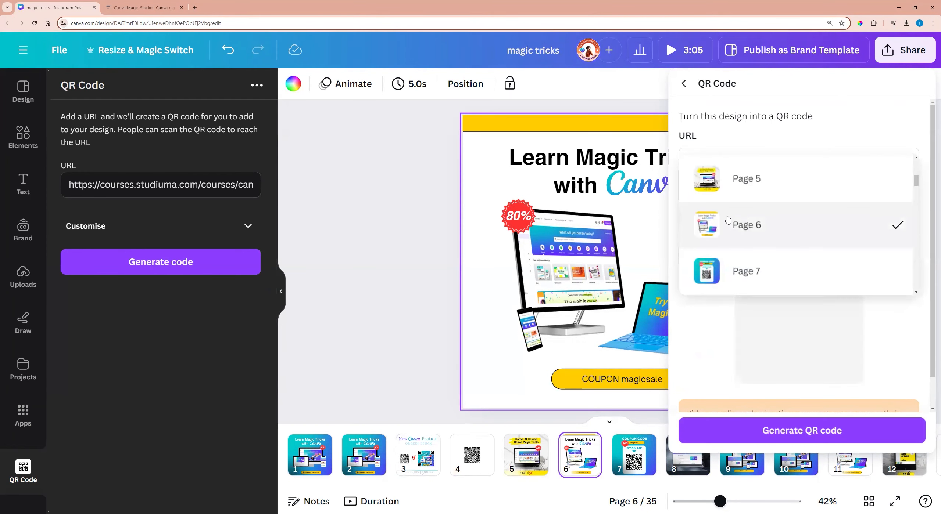
left_click(745, 224)
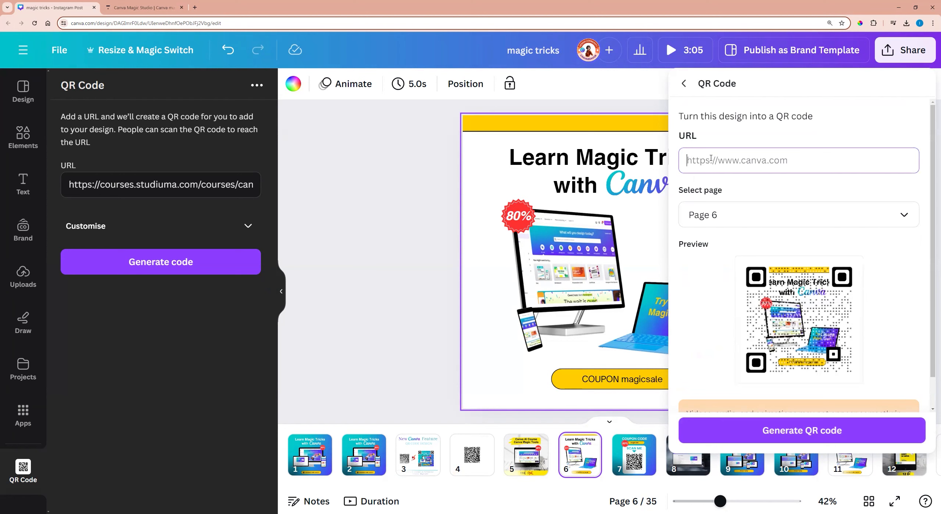
type("https://courses.studiuma.com/courses/canva-magic-tools")
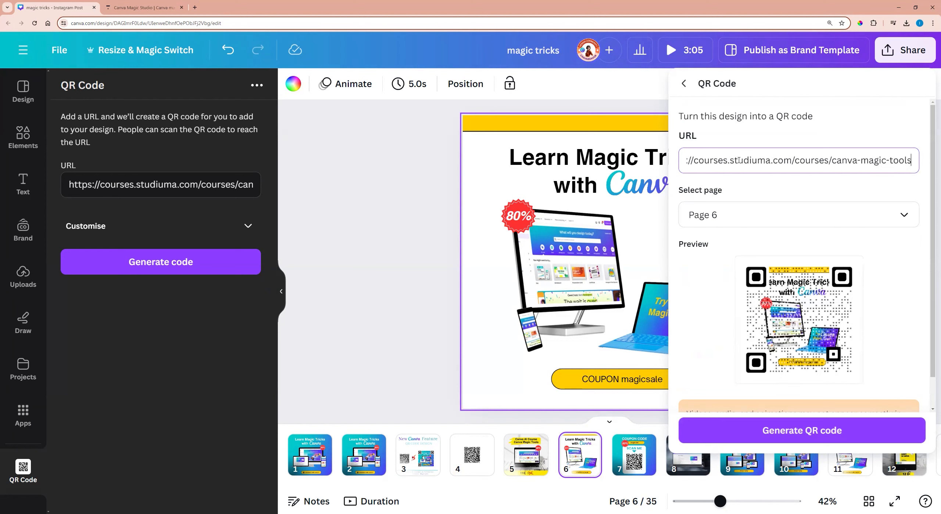
left_click(142, 7)
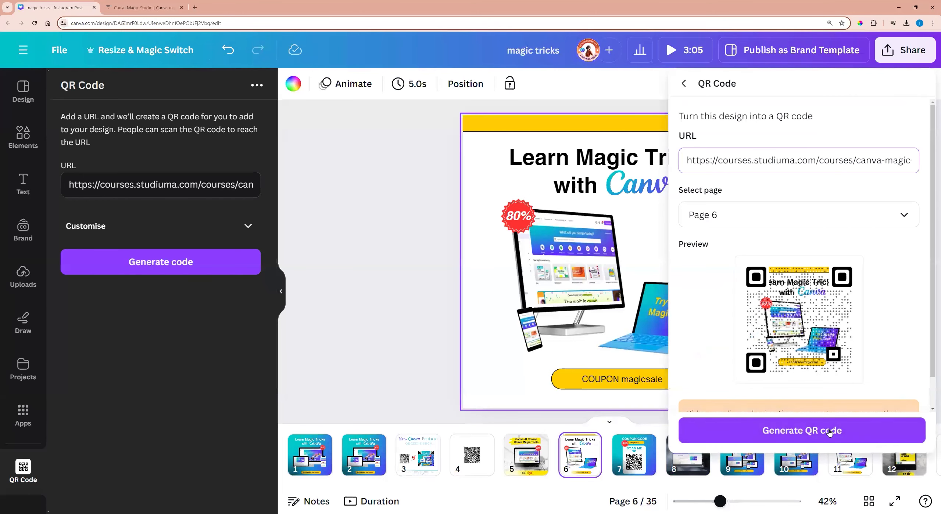
left_click(801, 431)
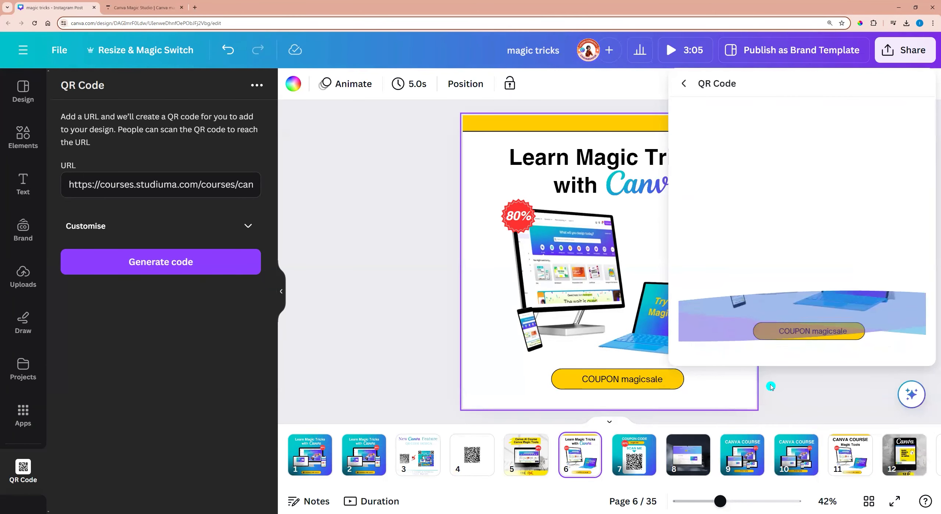
left_click(160, 263)
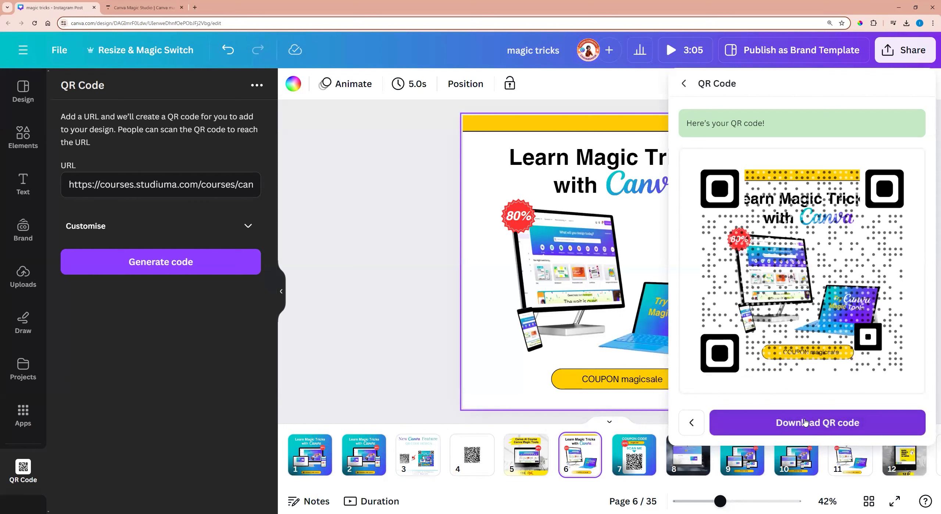
Download the styled QR code as a PNG and check it in the browser's recent downloads.
left_click(816, 423)
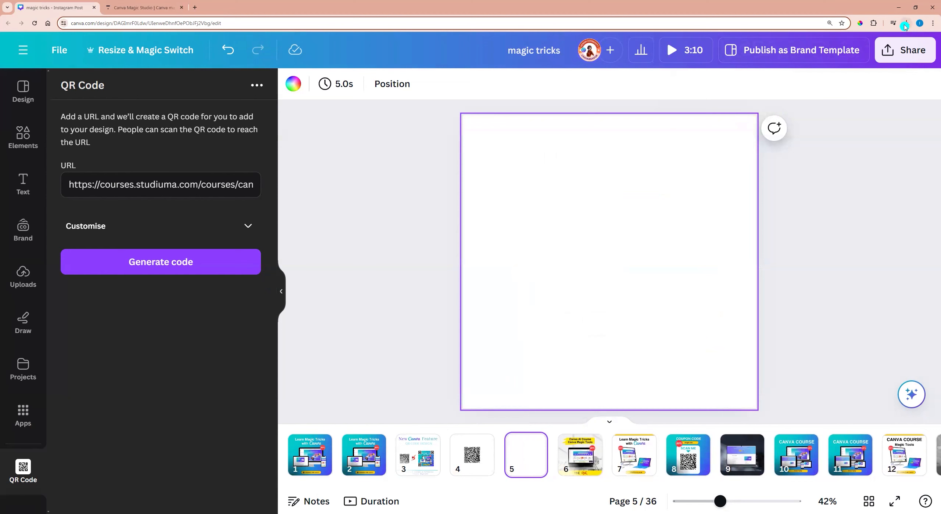
left_click(906, 23)
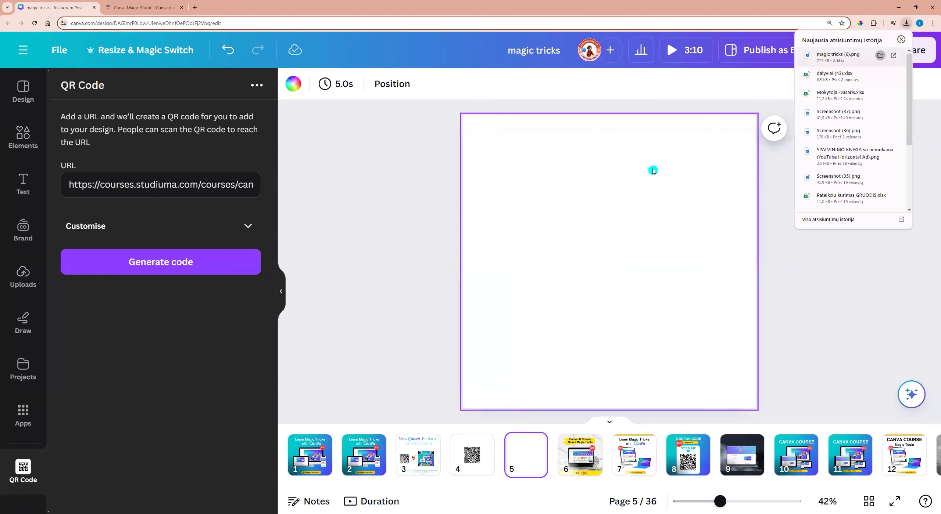
left_click(901, 39)
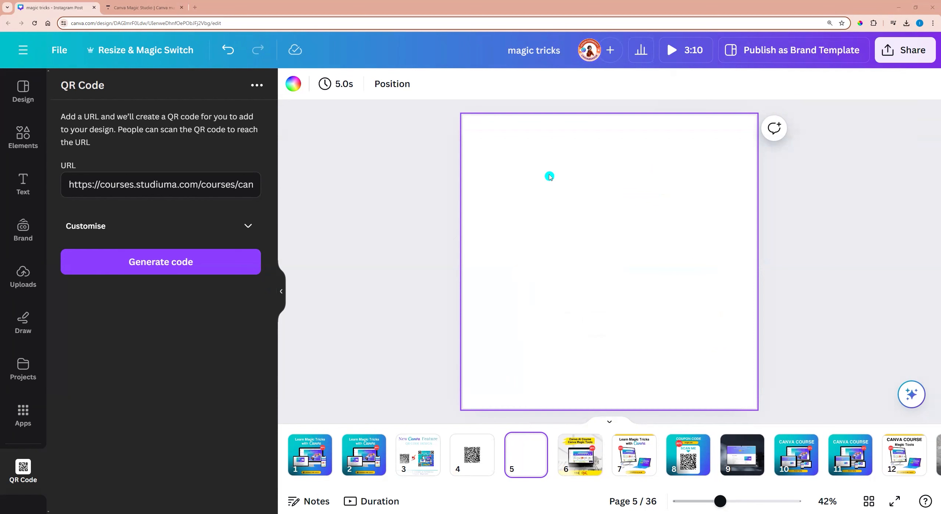
mouse_move(580, 243)
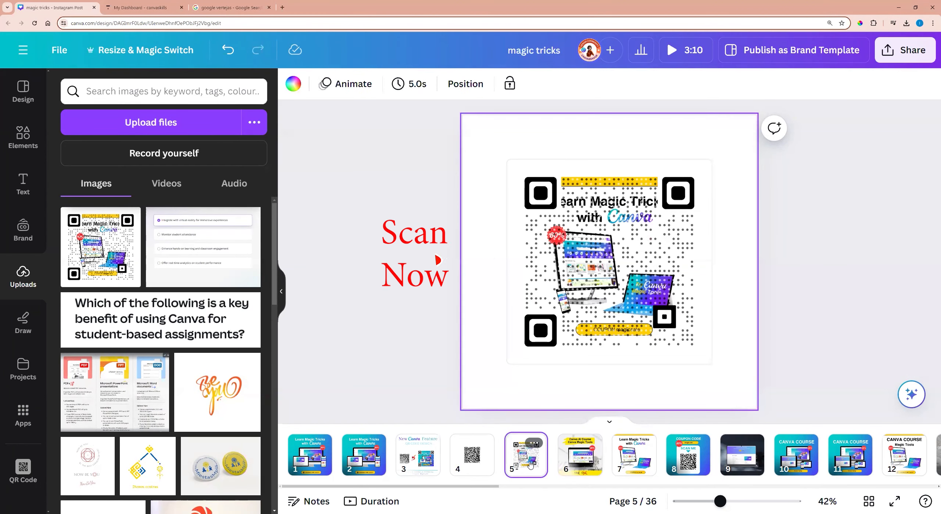
mouse_move(438, 259)
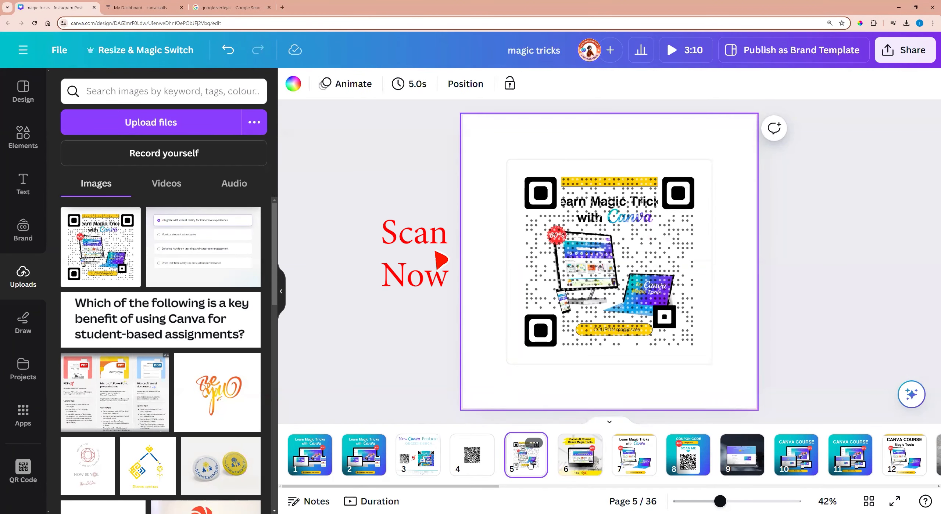